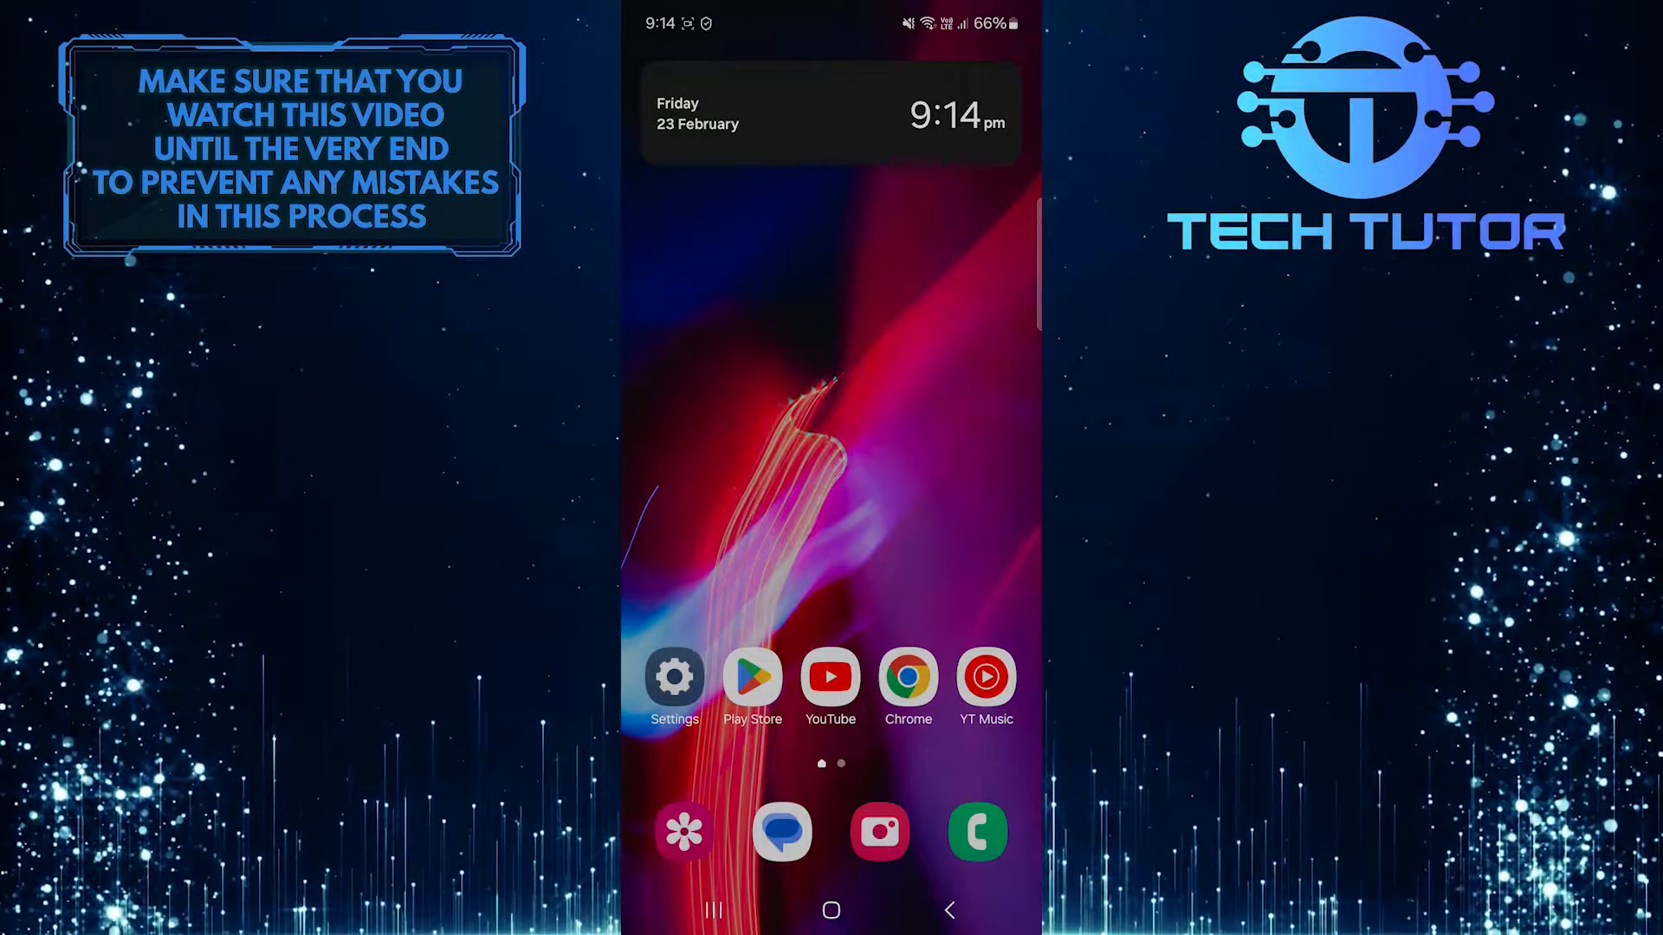
- Launch the Phone app from the home screen to its empty dialer keypad
left_click(976, 834)
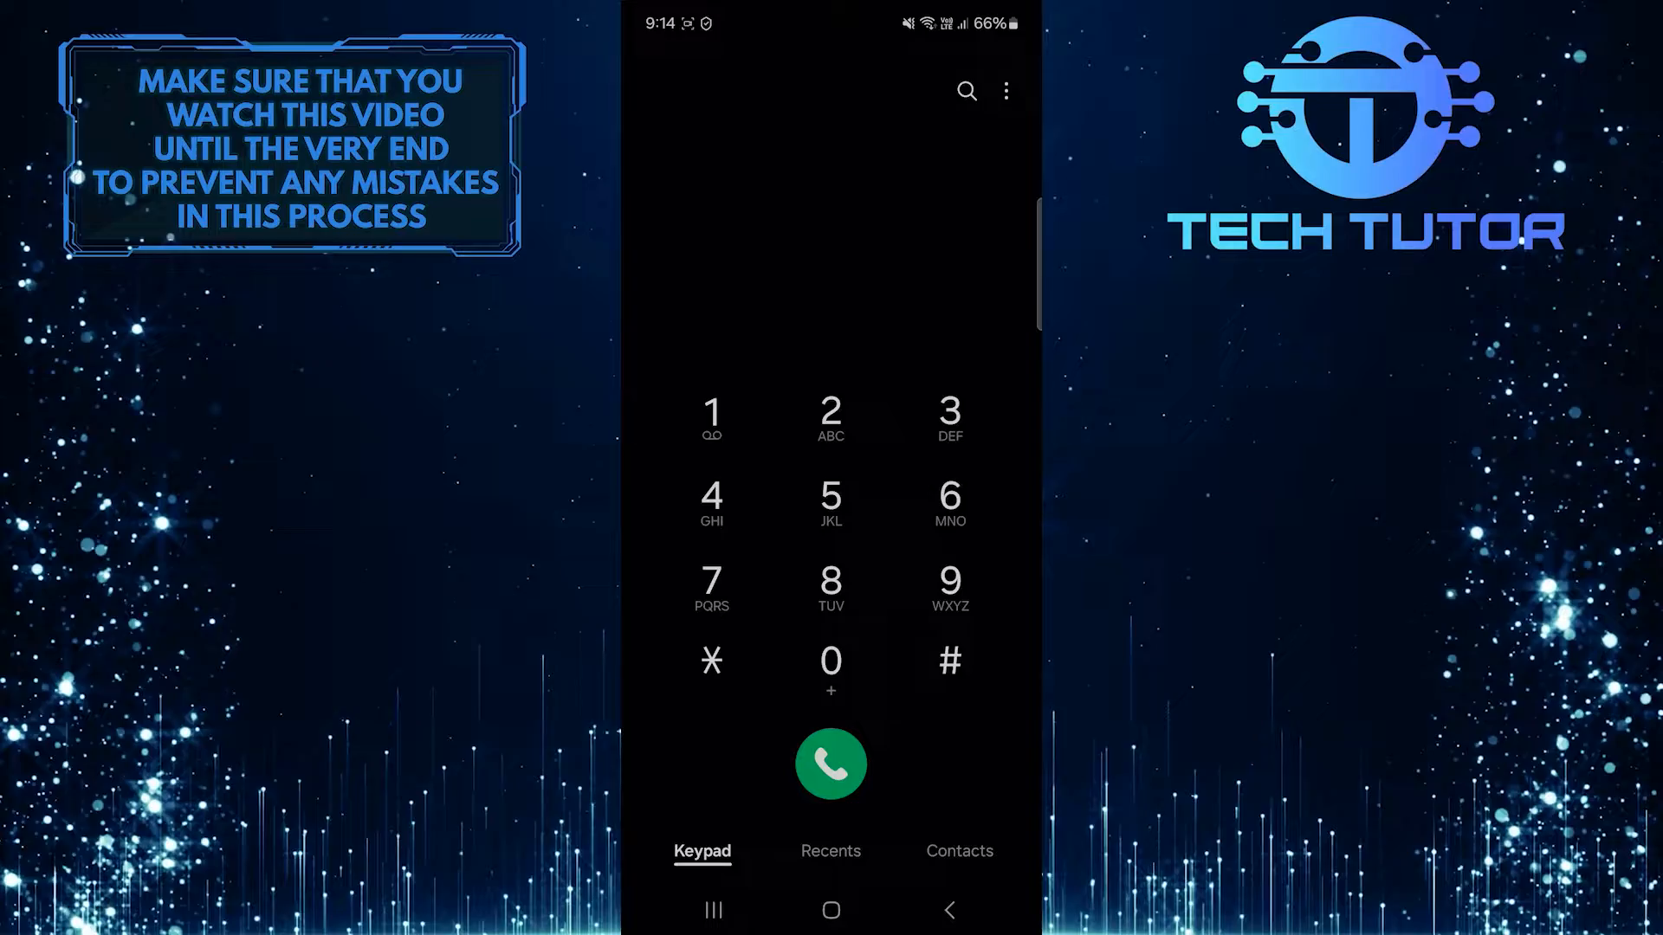
left_click(958, 851)
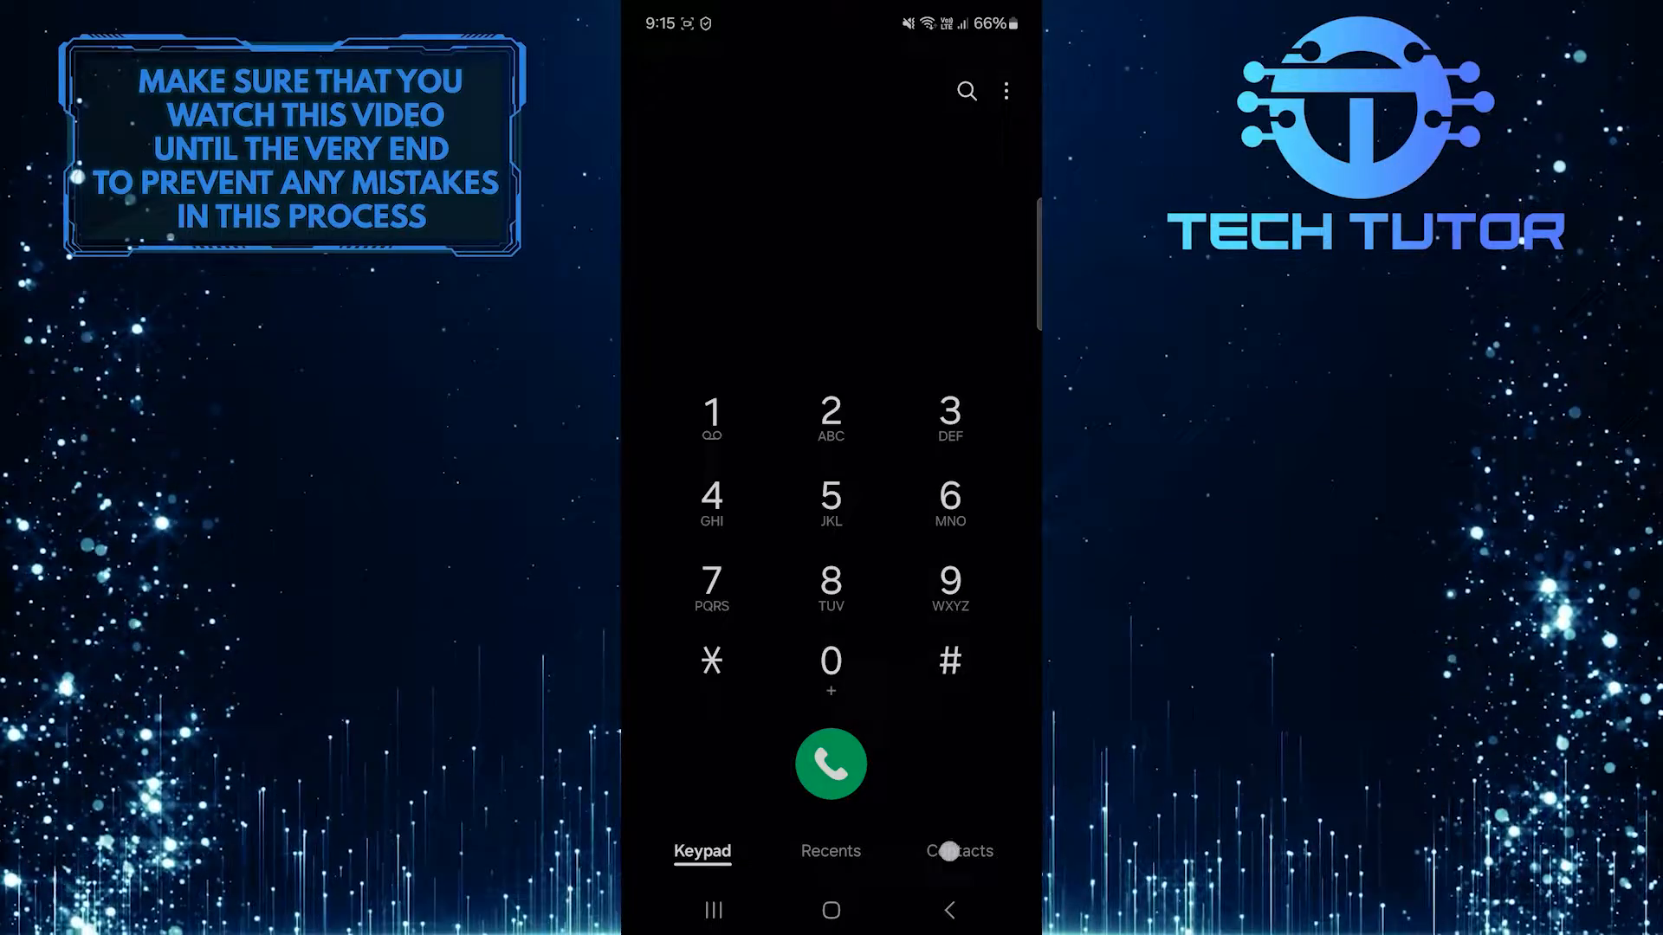
- Show the Contacts list and long-press 'Example' so it is the one selected entry
left_click(958, 850)
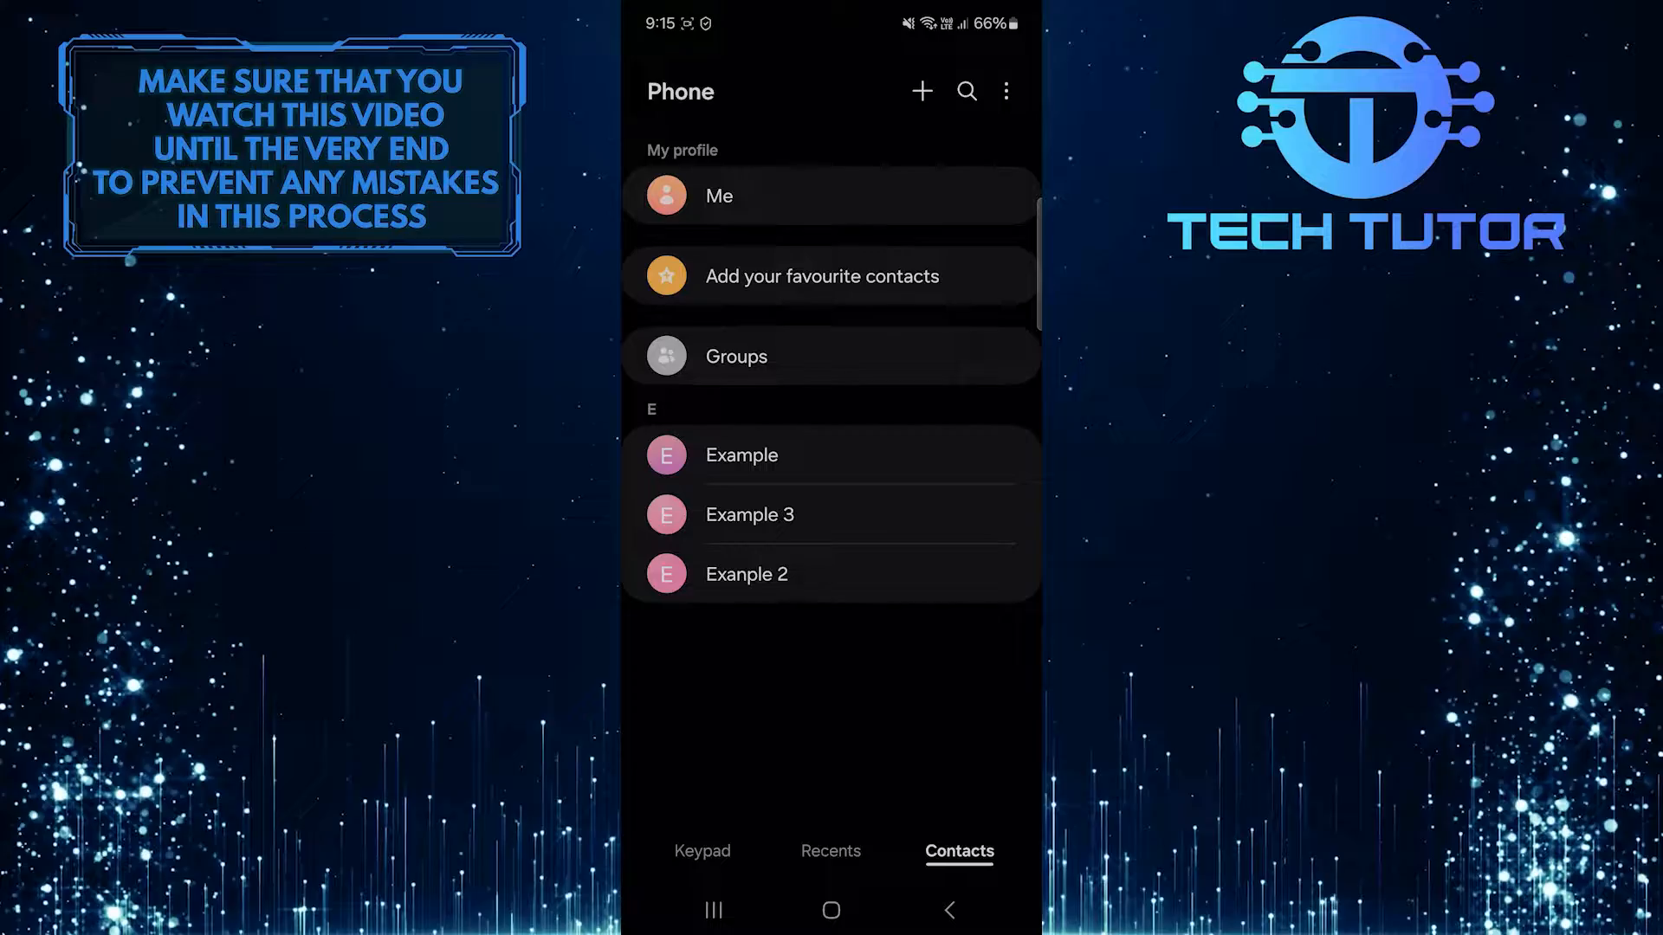
left_click(742, 456)
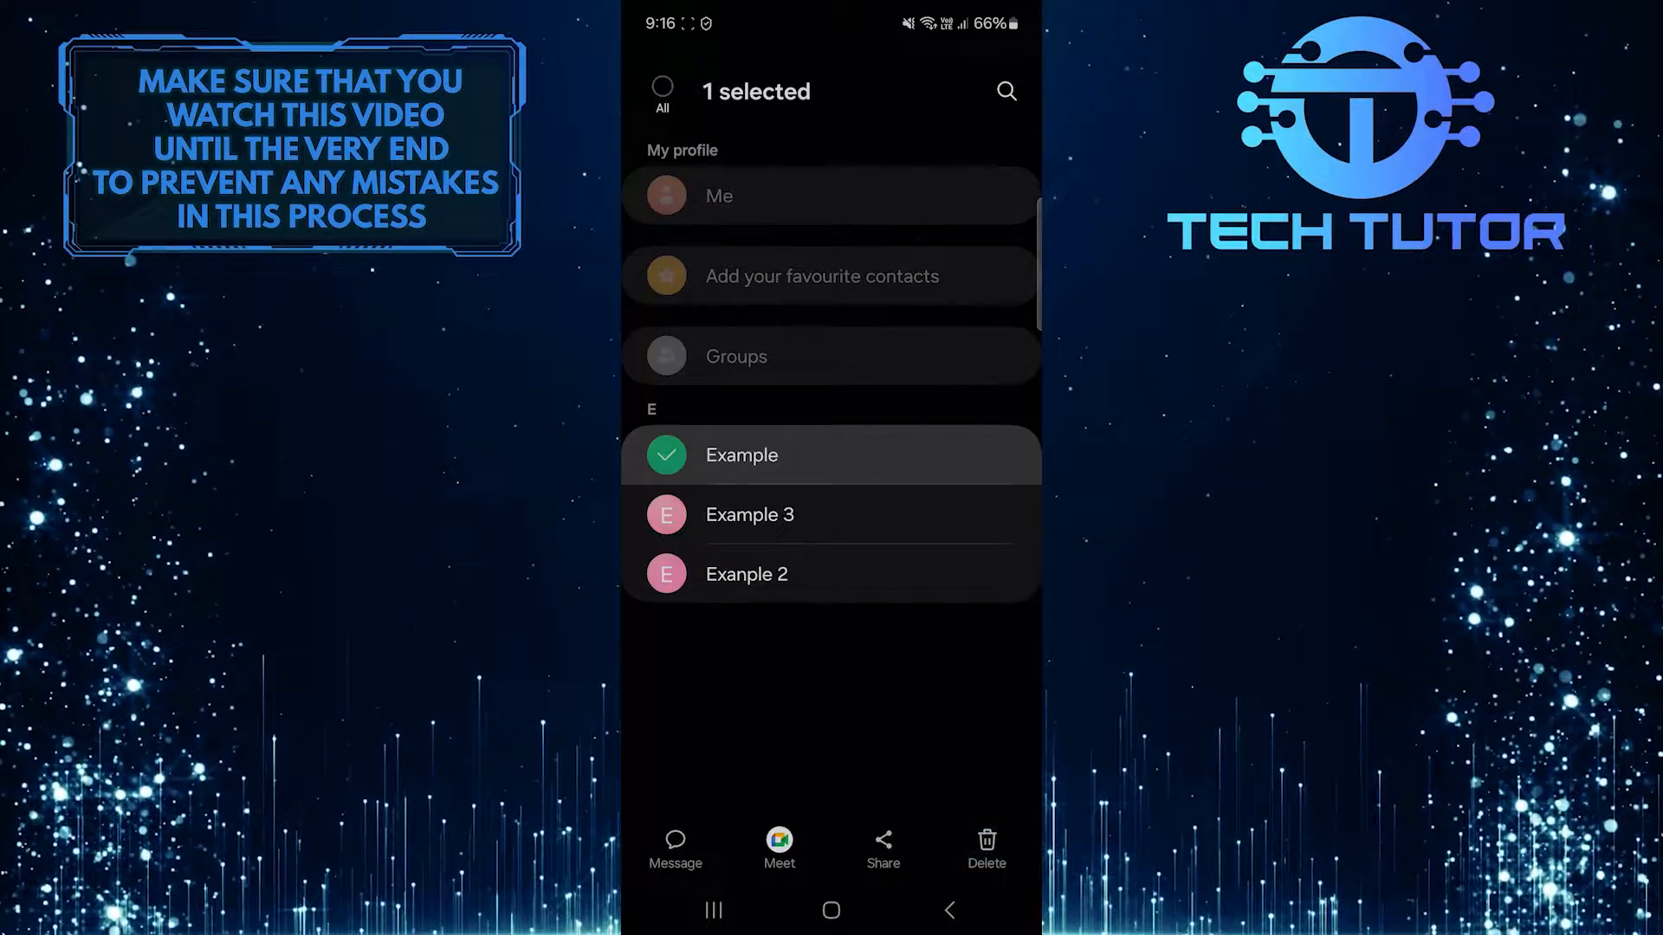
- Delete 'Example' and confirm moving it to the Recycle bin, leaving Example 3 and Exanple 2
left_click(984, 849)
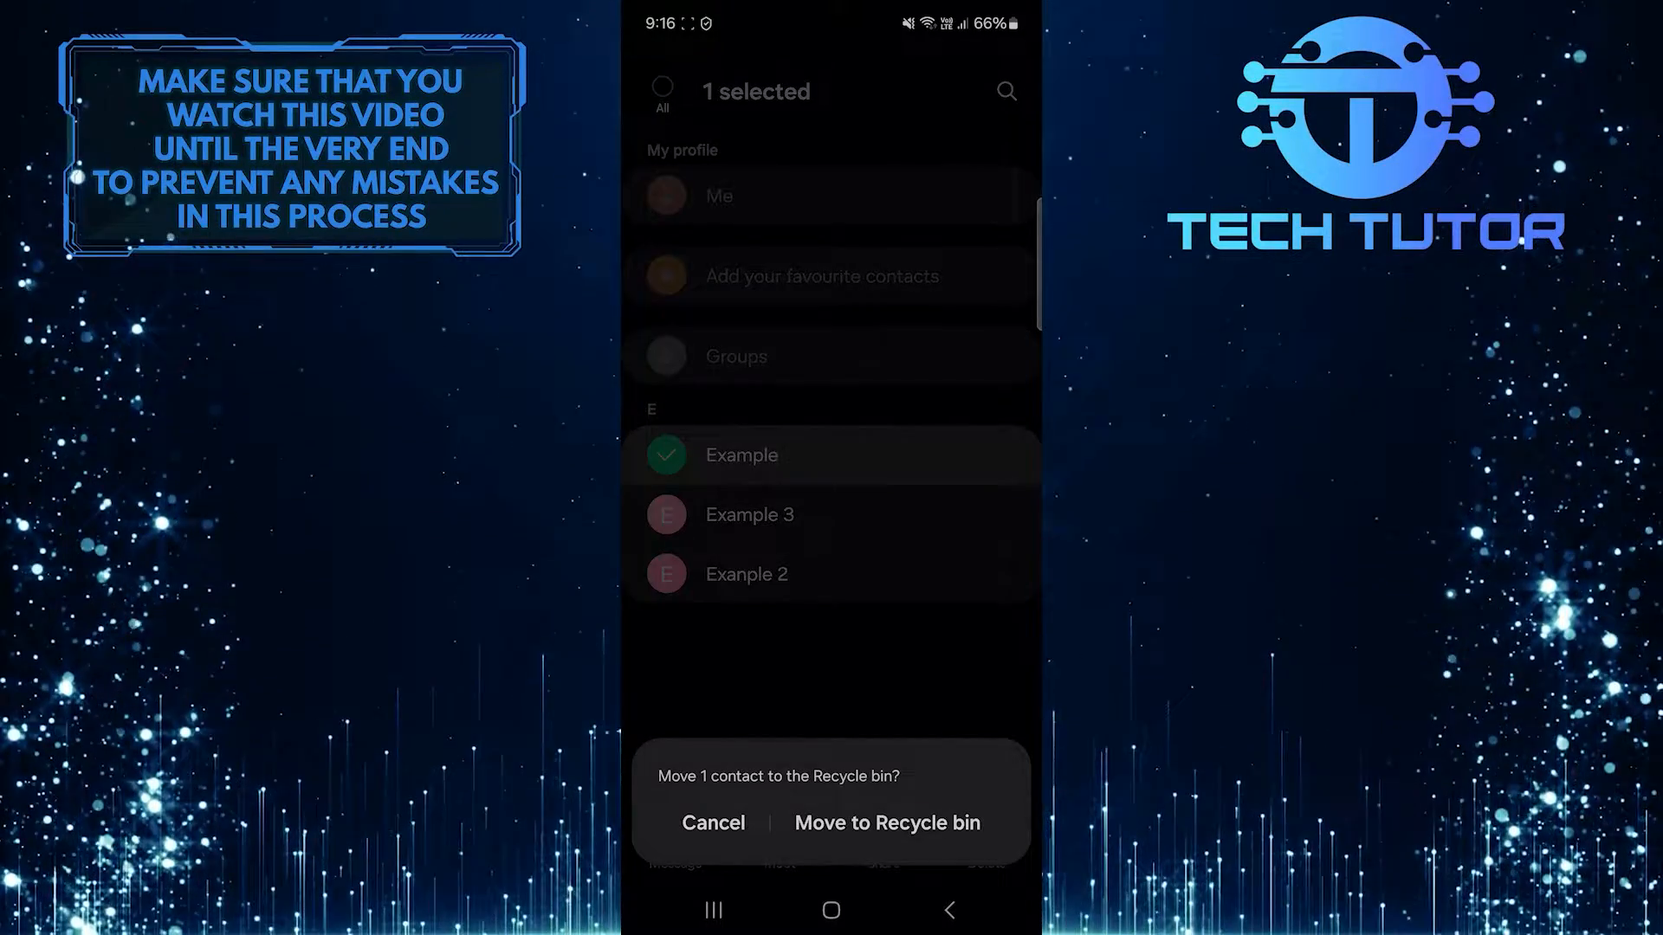
left_click(887, 821)
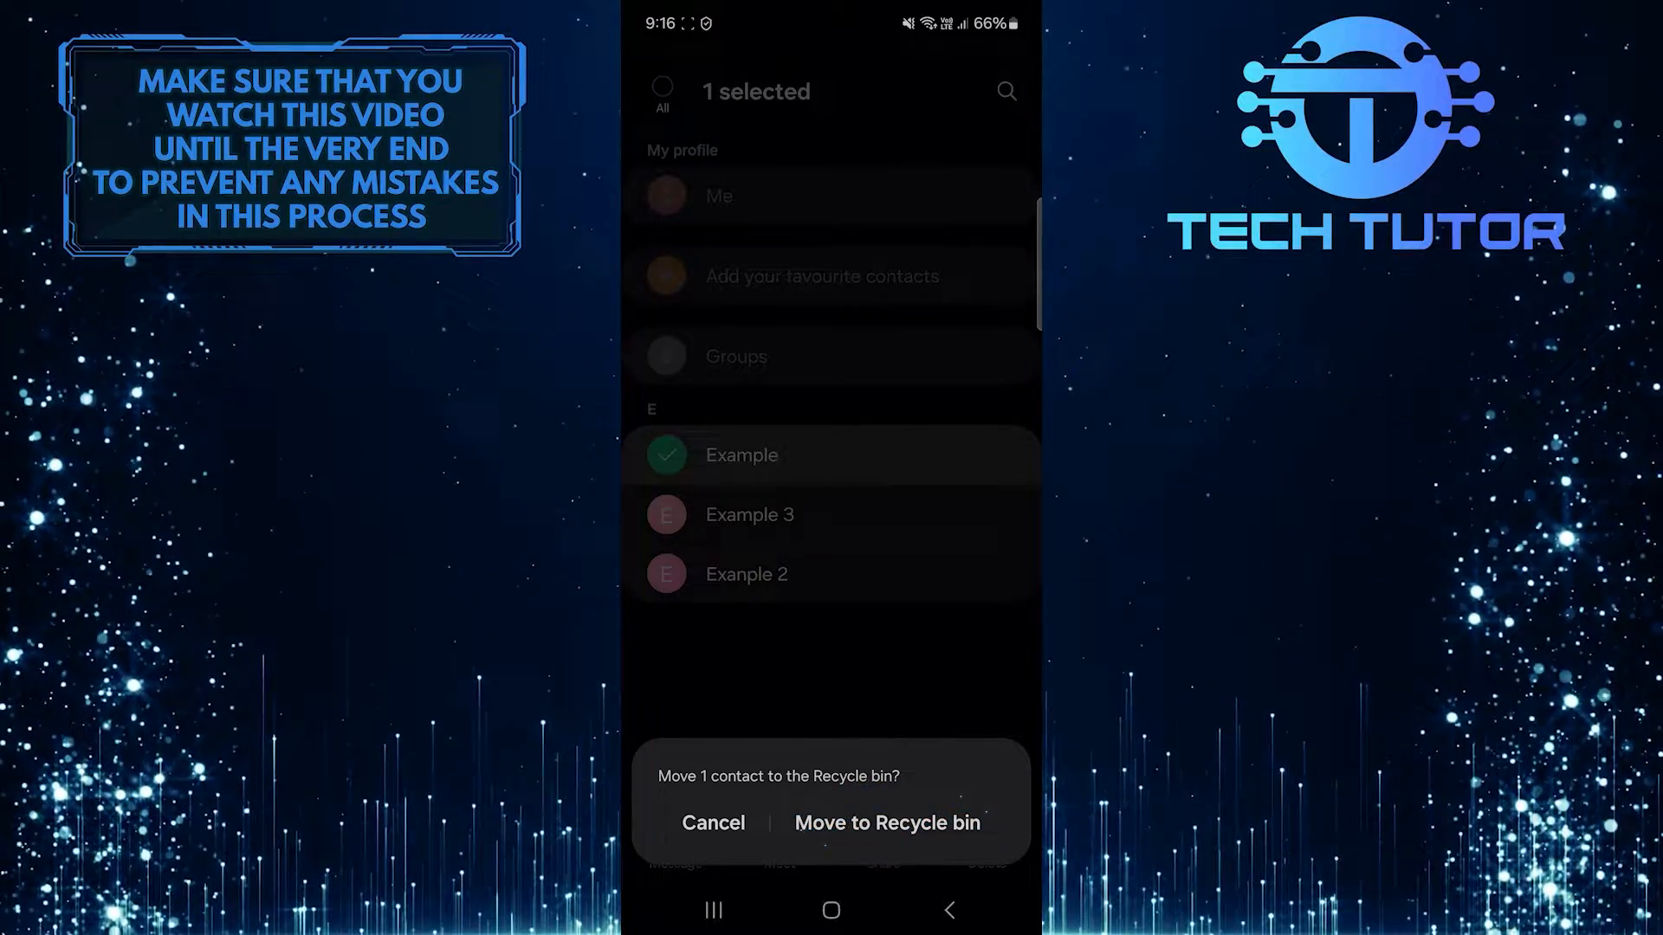
left_click(887, 823)
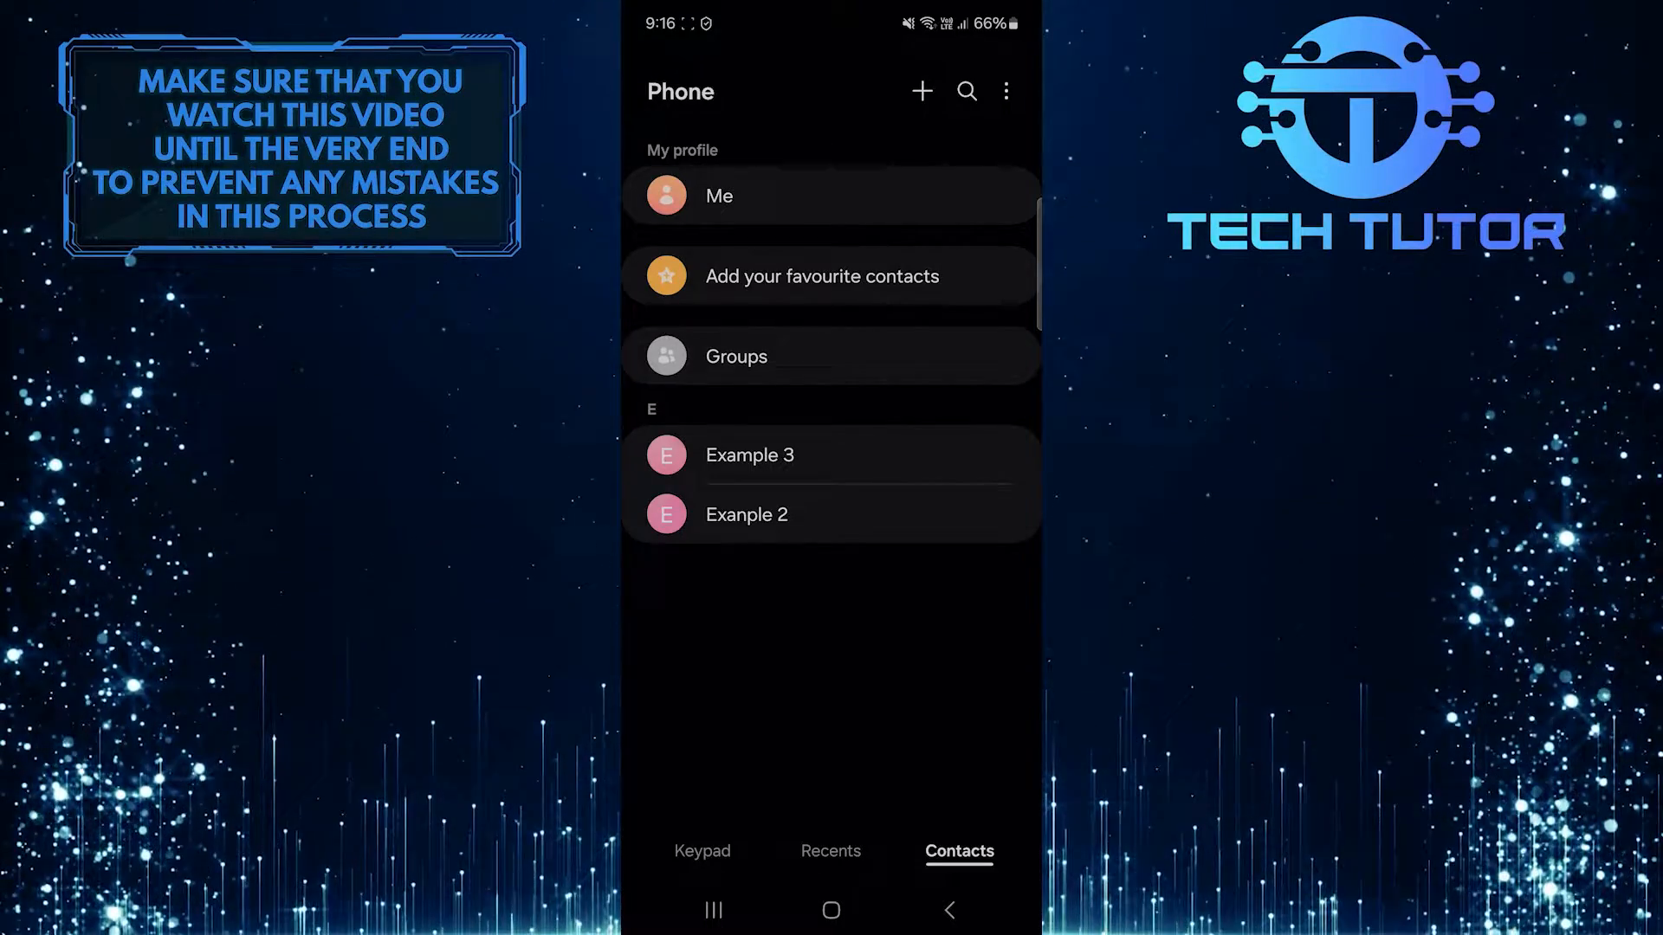
- Via the three-dot menu's Edit, select all contacts: Example 3 and Exanple 2
left_click(1005, 92)
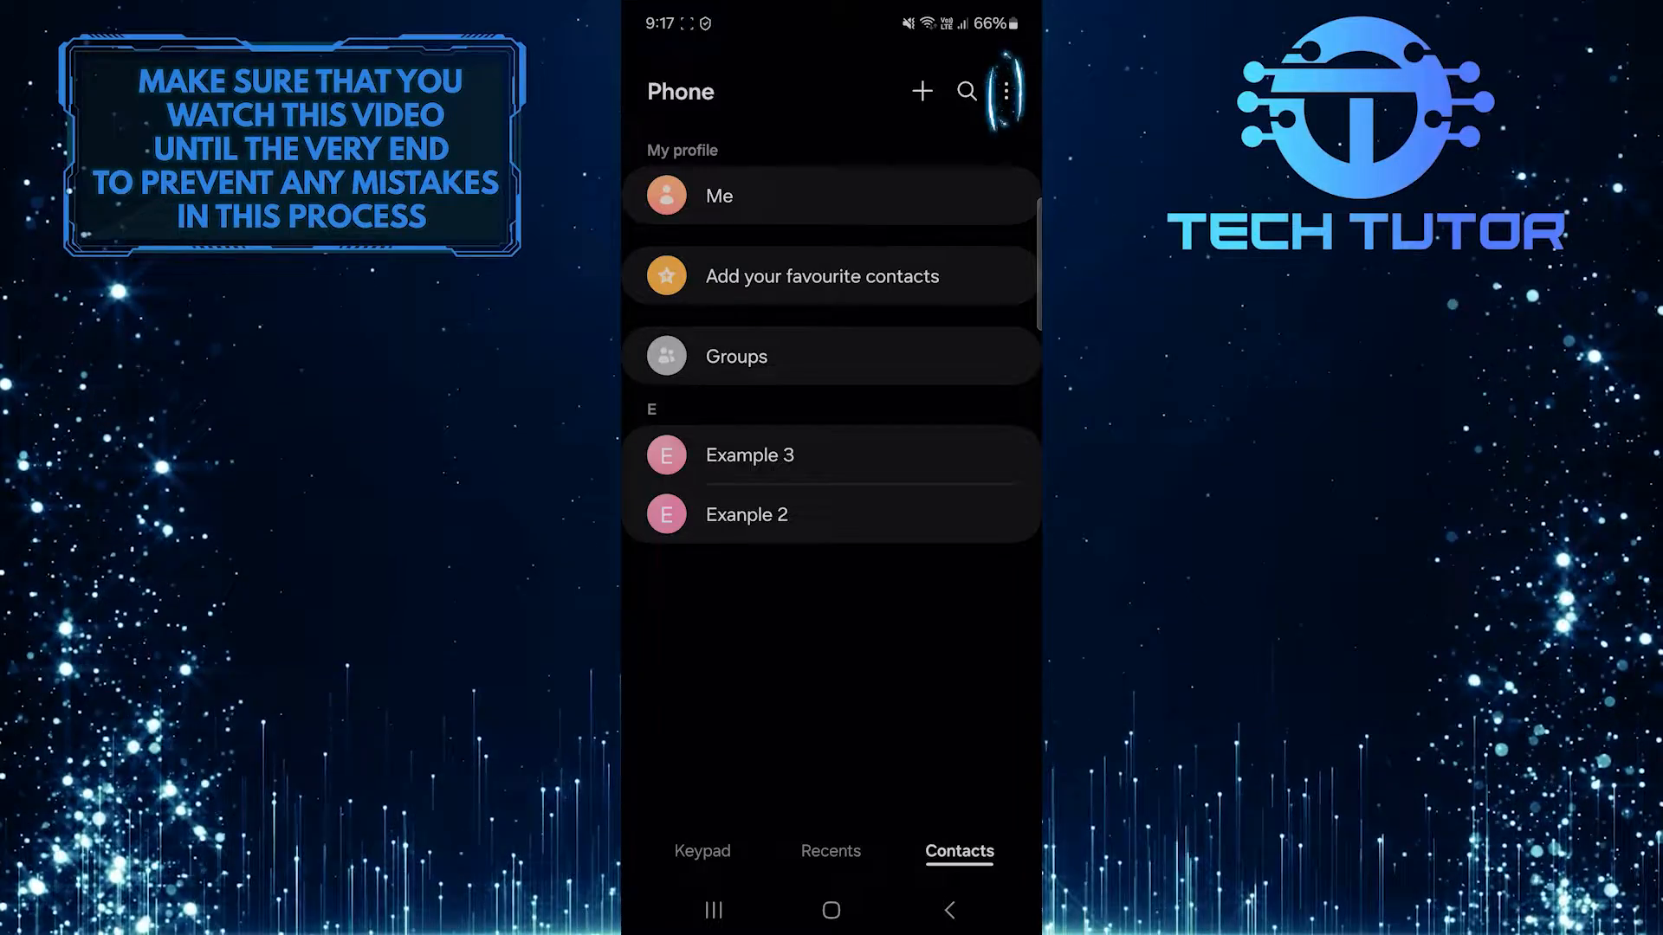
left_click(1001, 92)
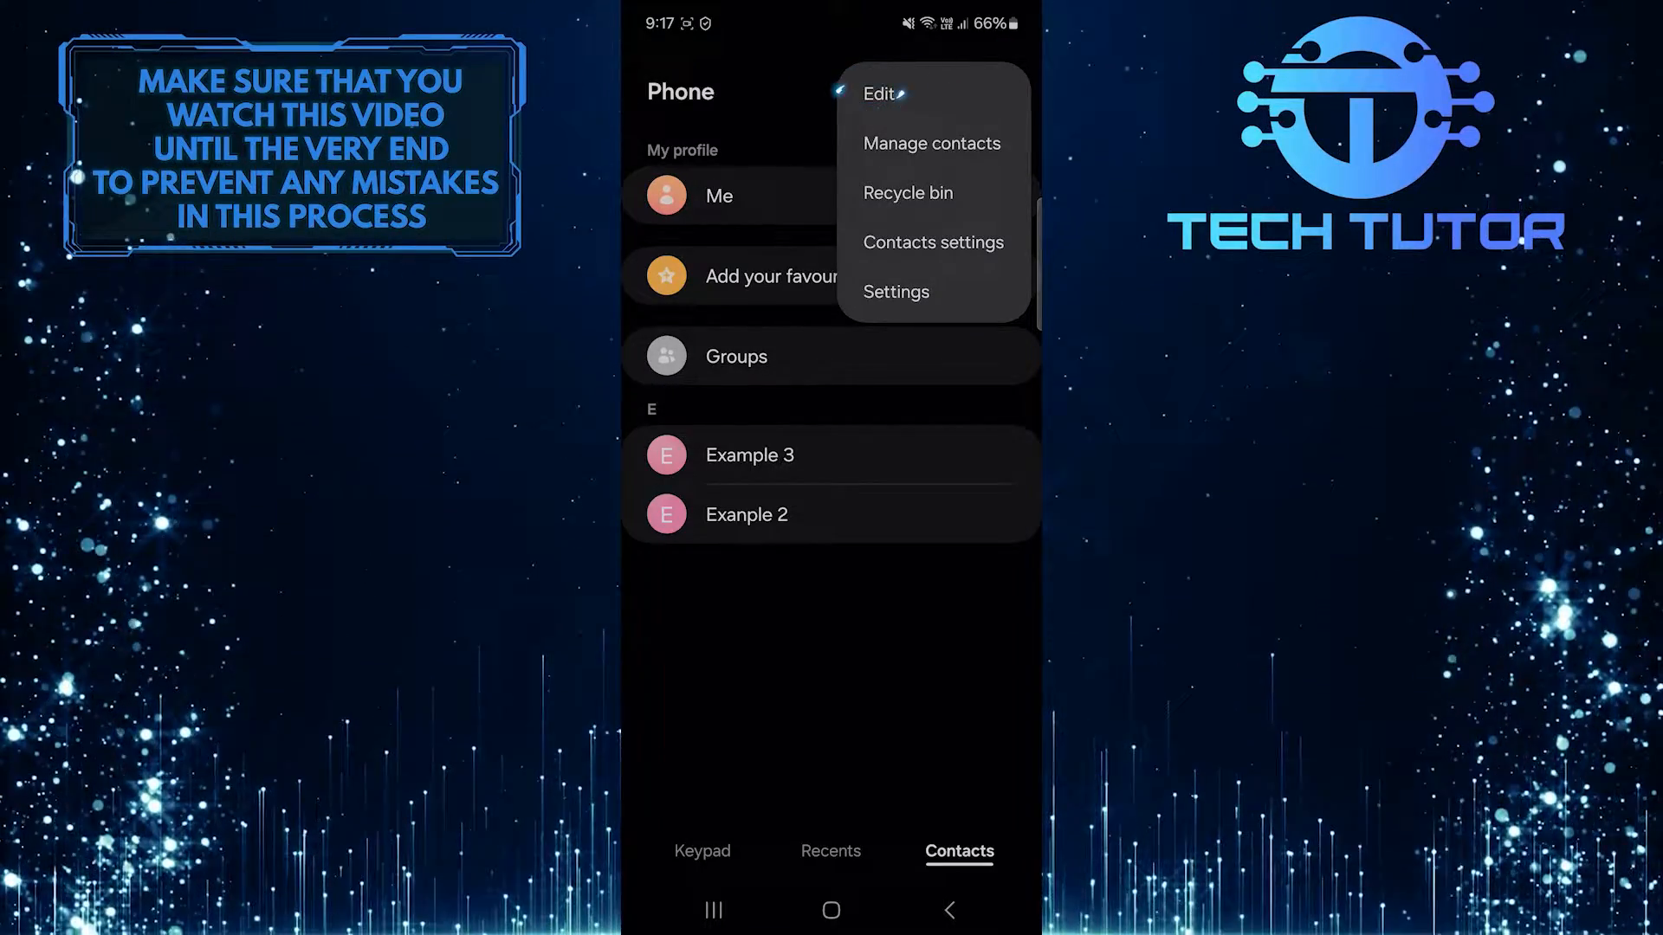
left_click(876, 93)
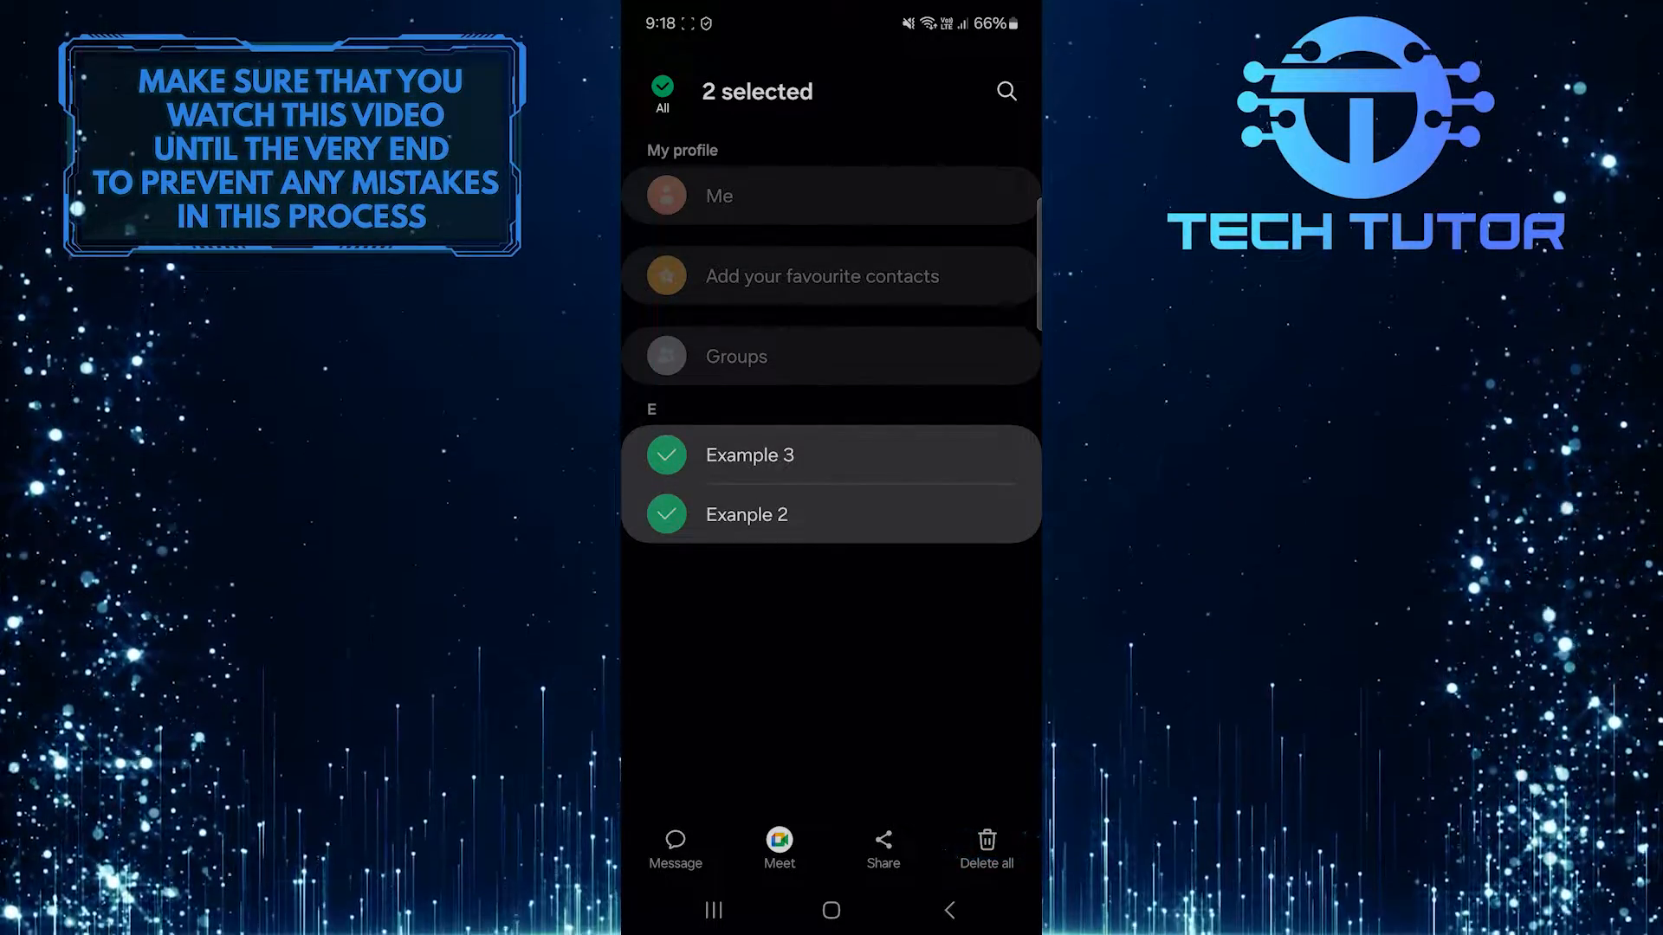
- Delete all selected contacts and confirm moving them to the Recycle bin, emptying the list
left_click(984, 849)
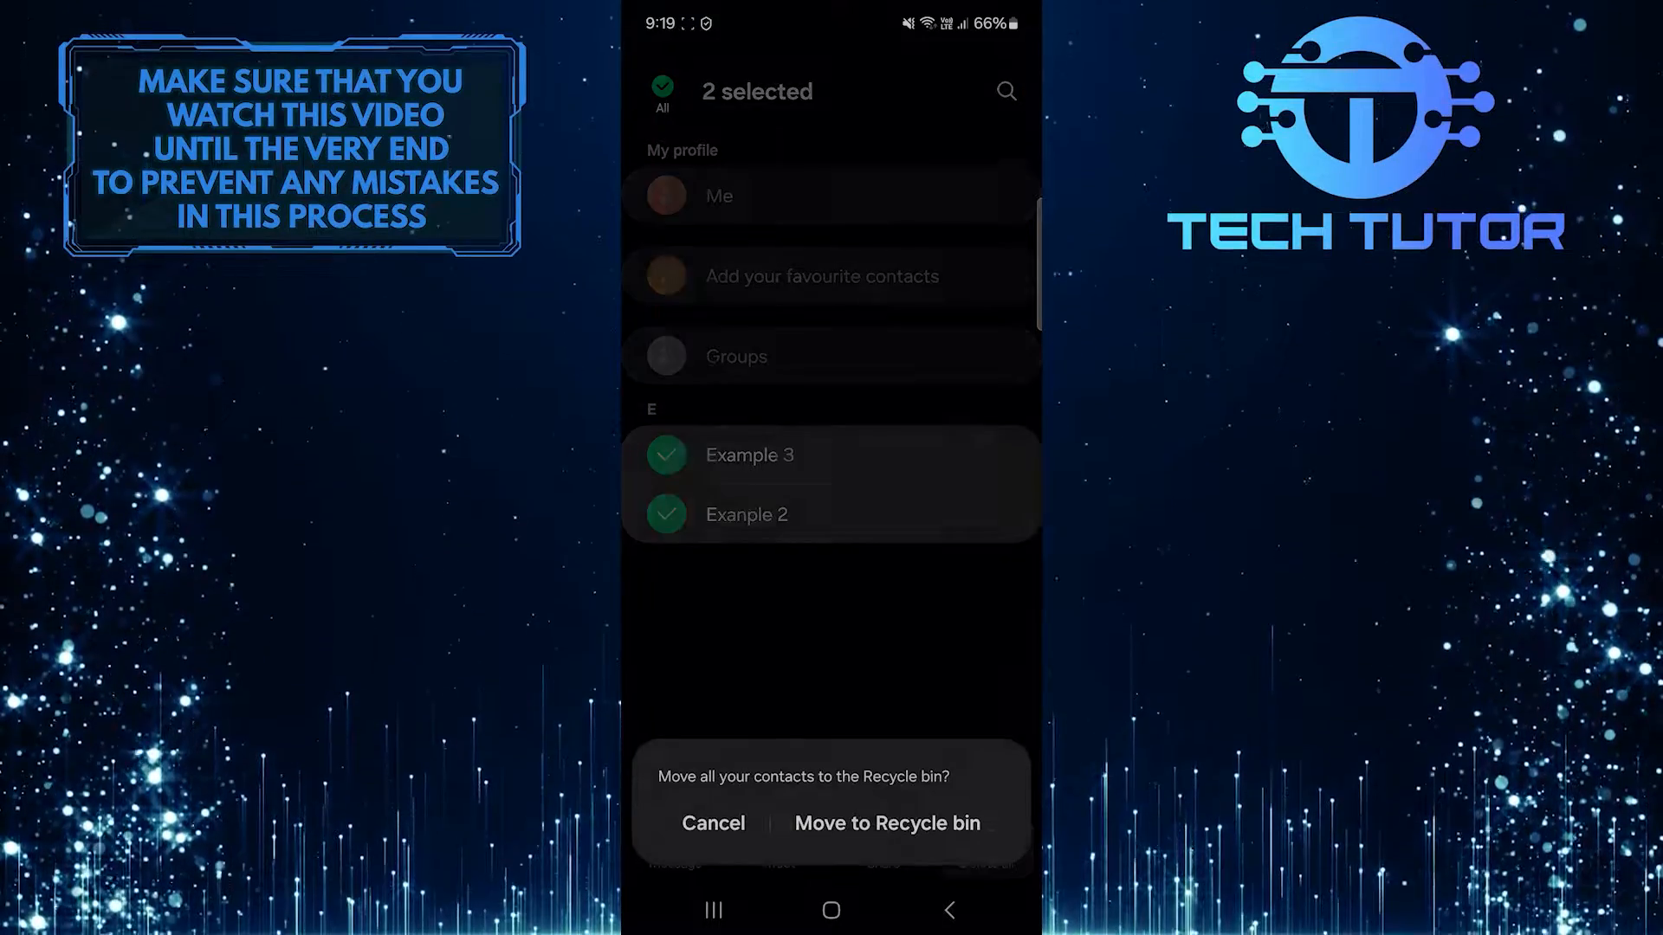
left_click(887, 823)
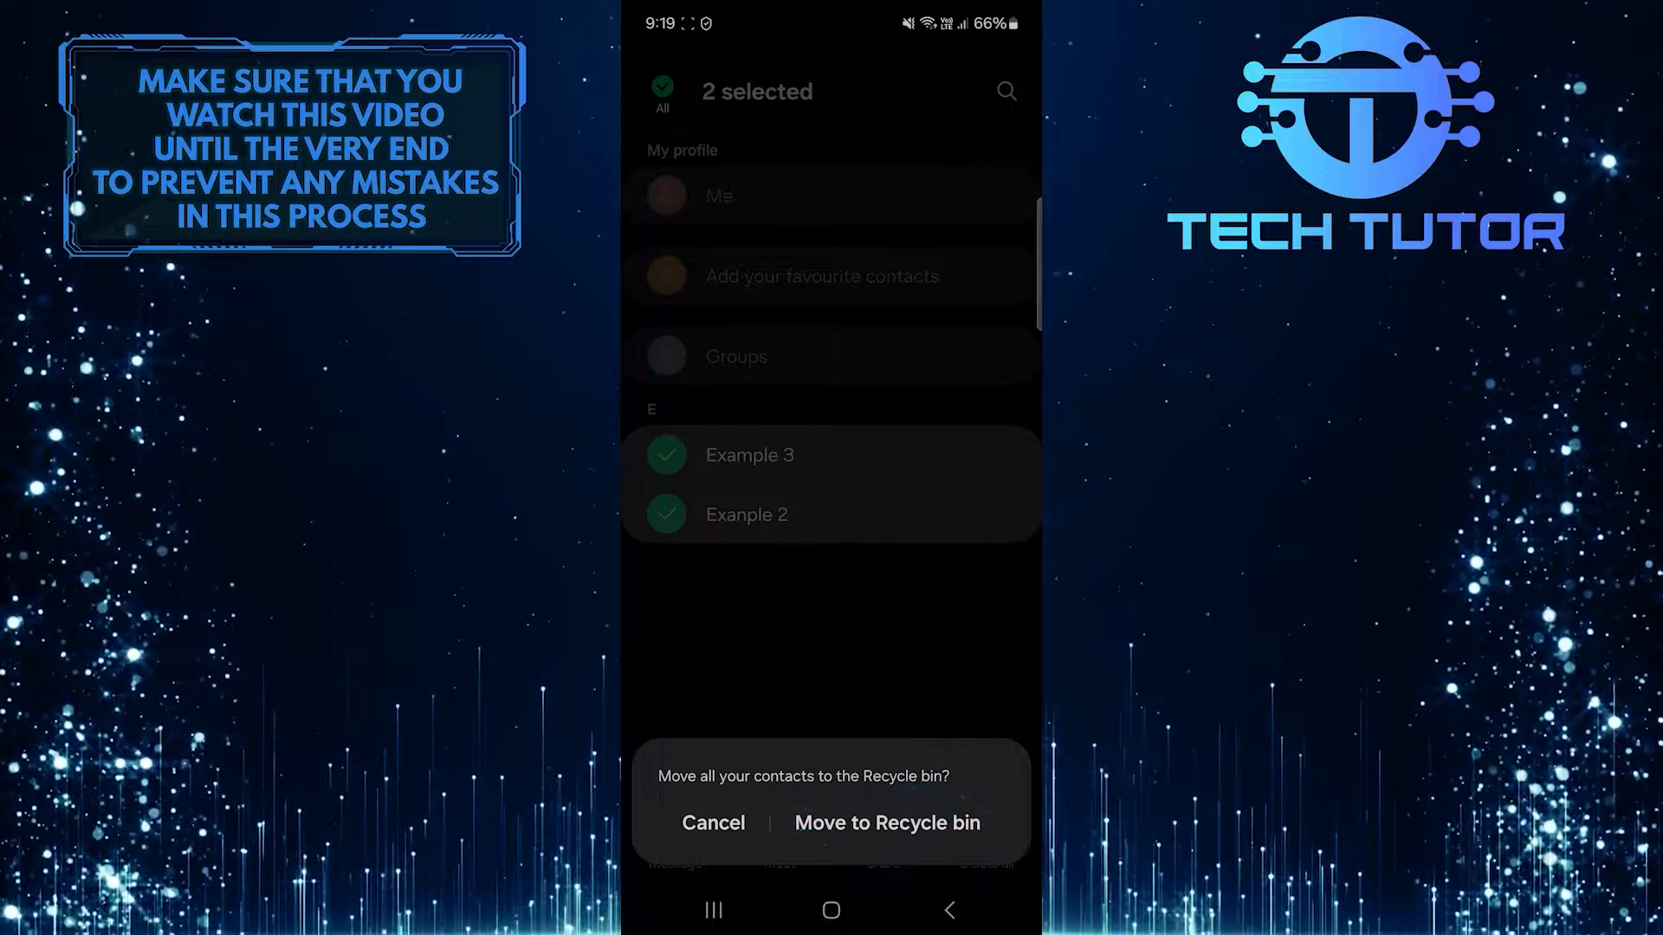
left_click(887, 821)
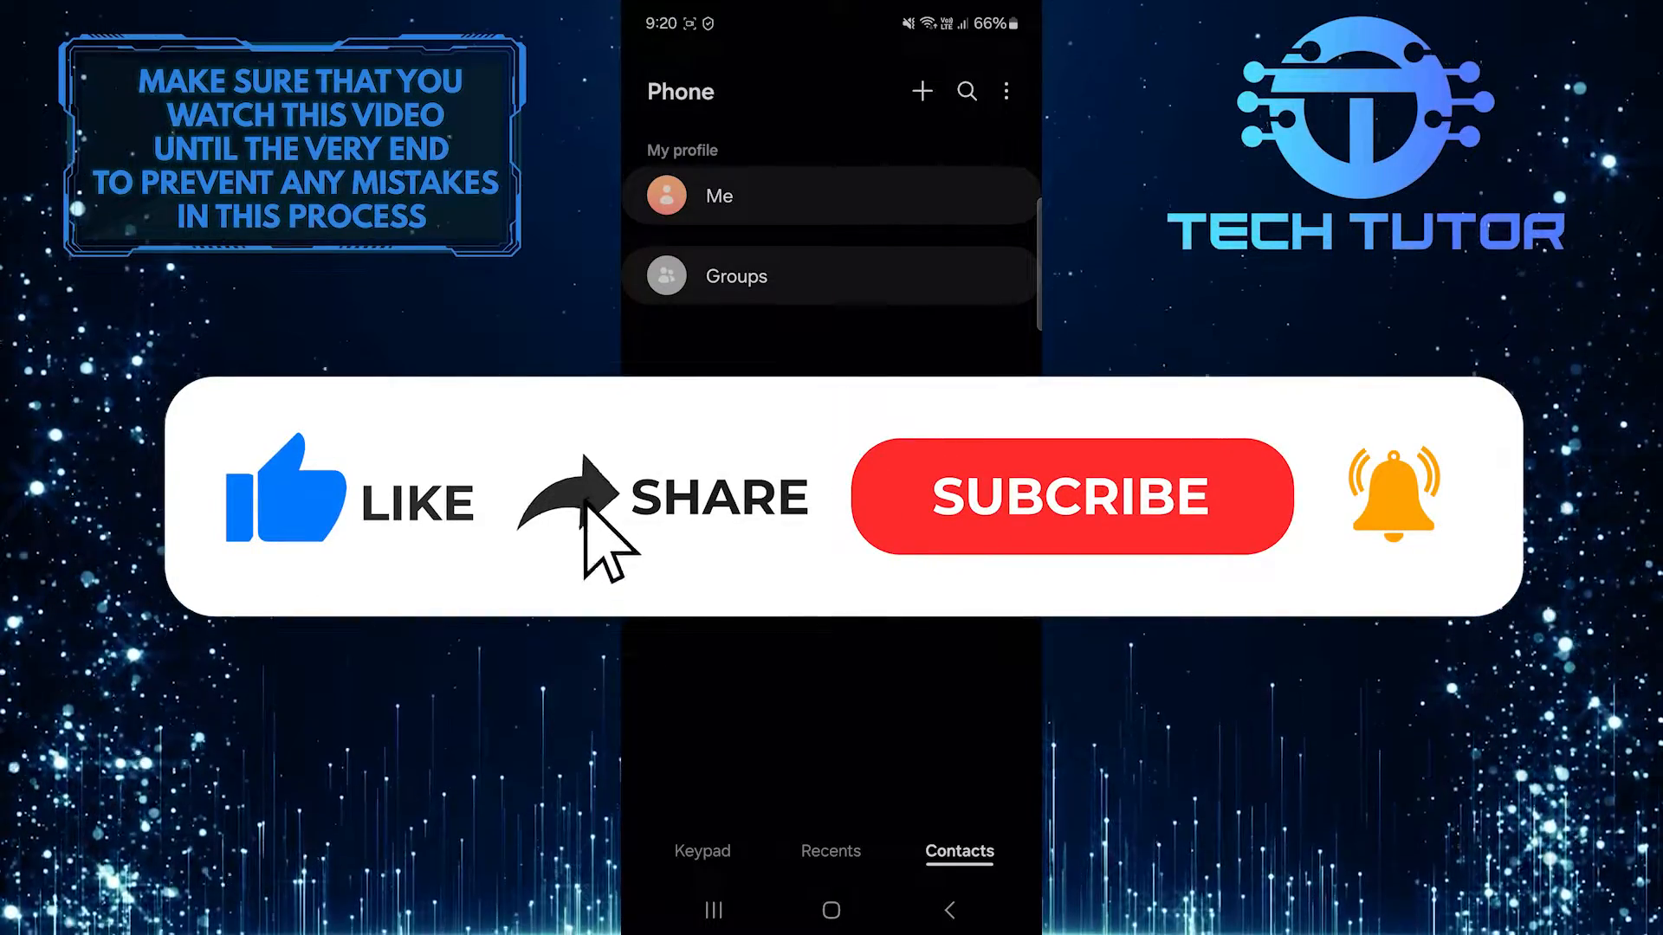
left_click(1070, 494)
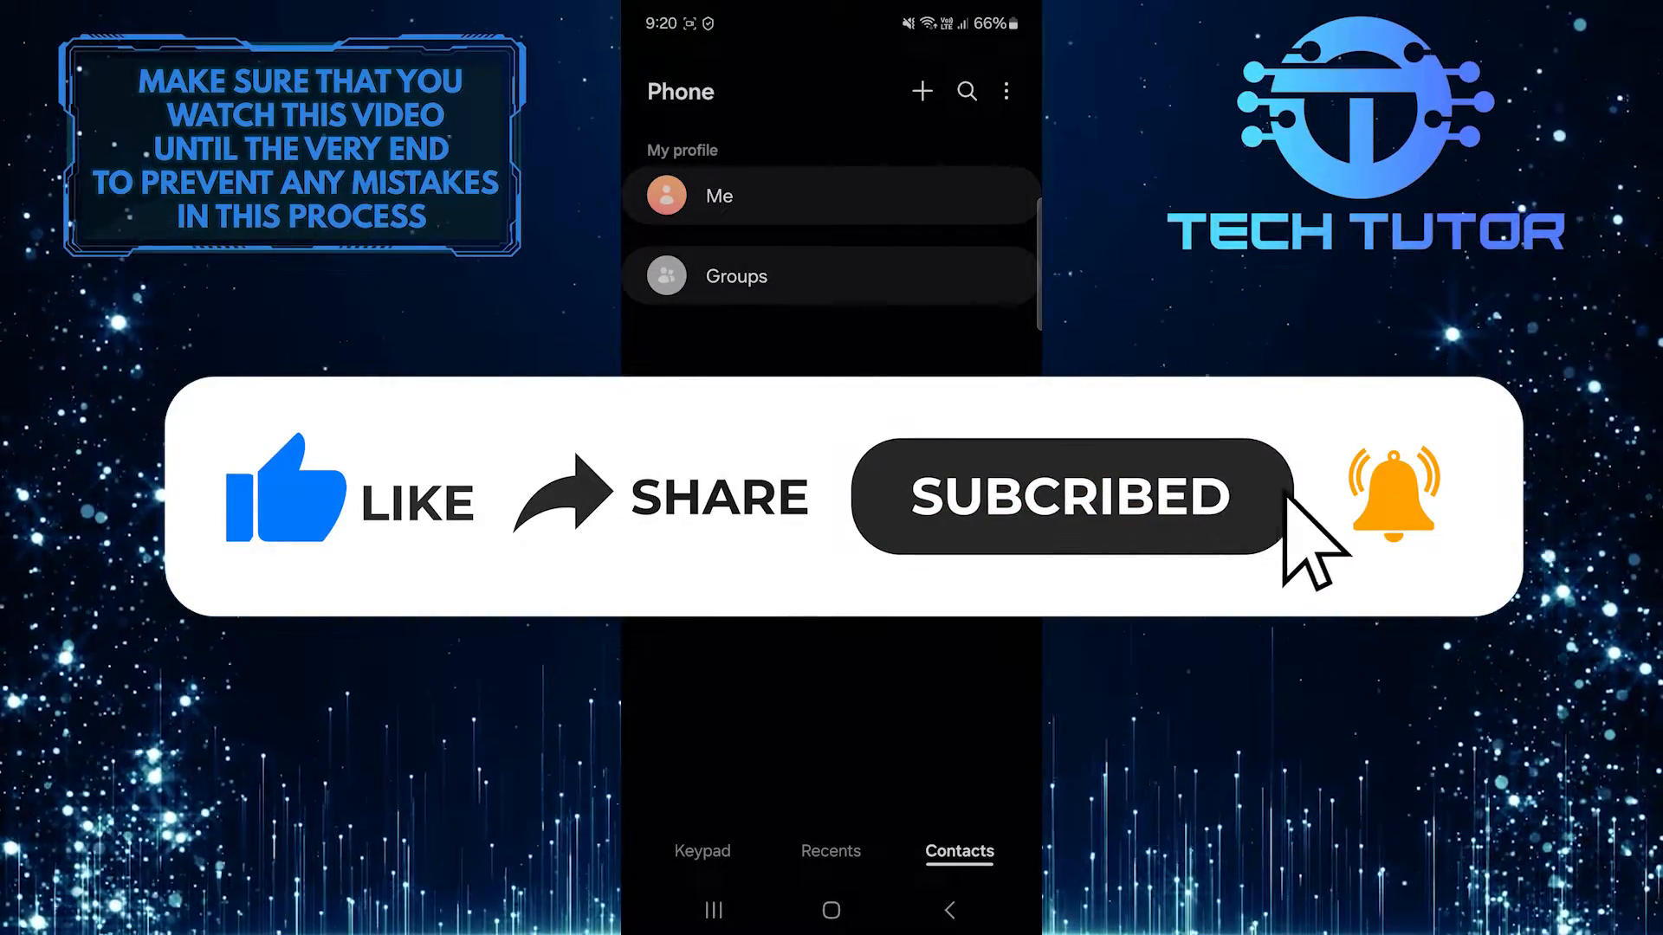